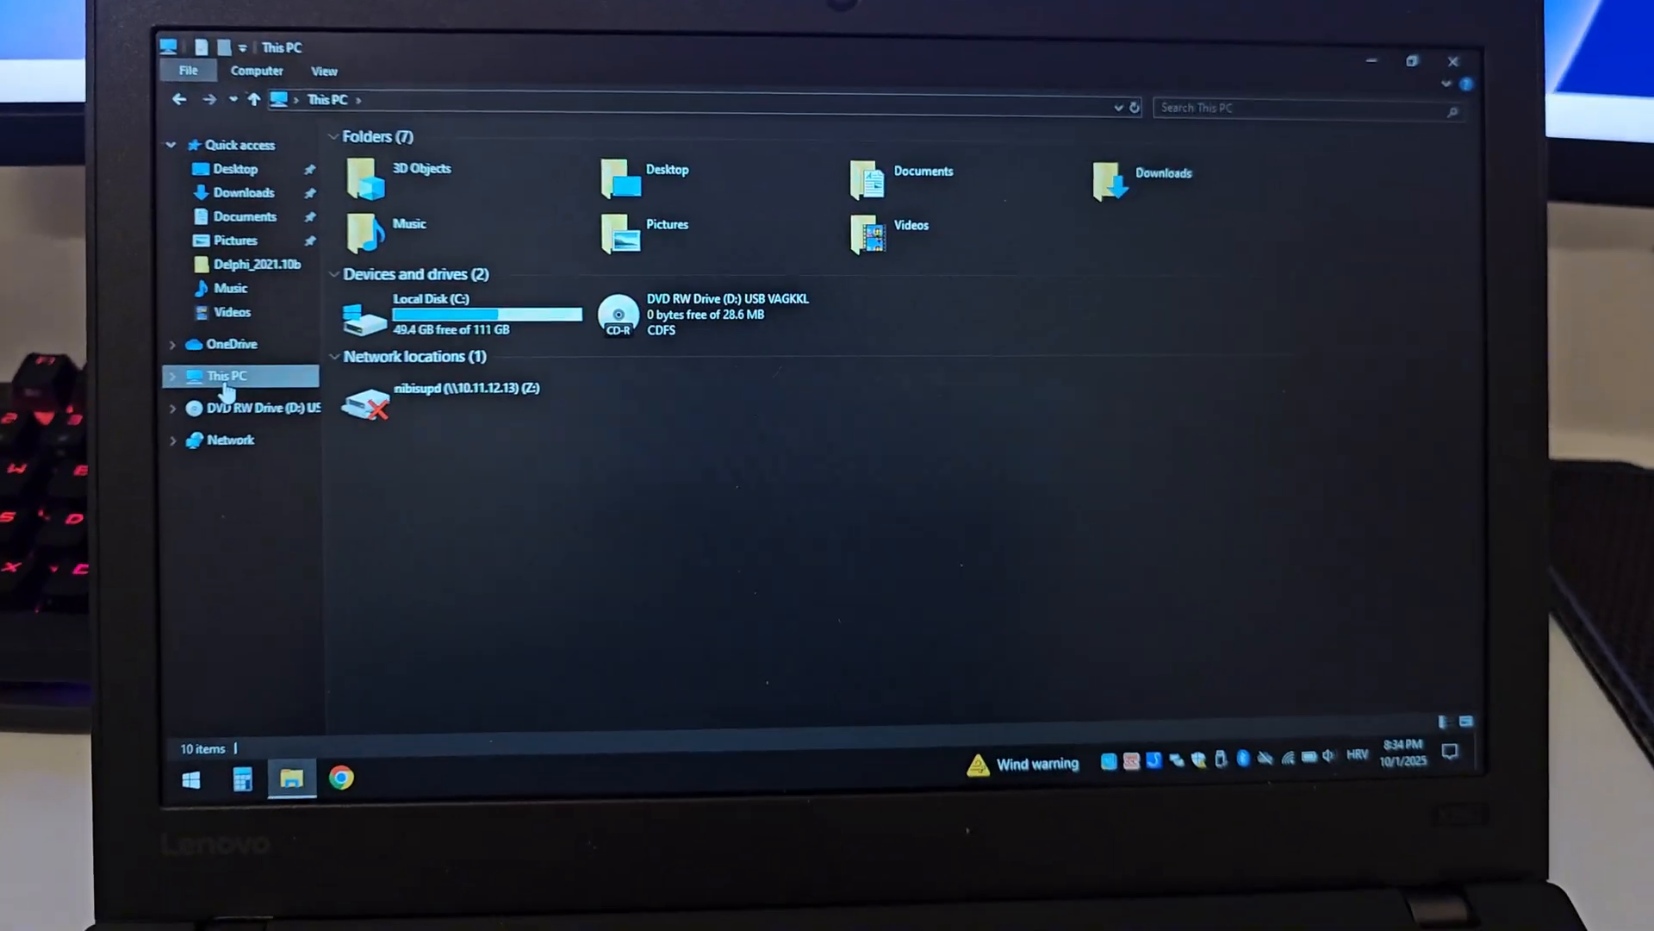
# Step: Open the VAGKKL disc's VAGKKL 409.1 folder and select the VCDS-Lite installer
pyautogui.rightClick(617, 316)
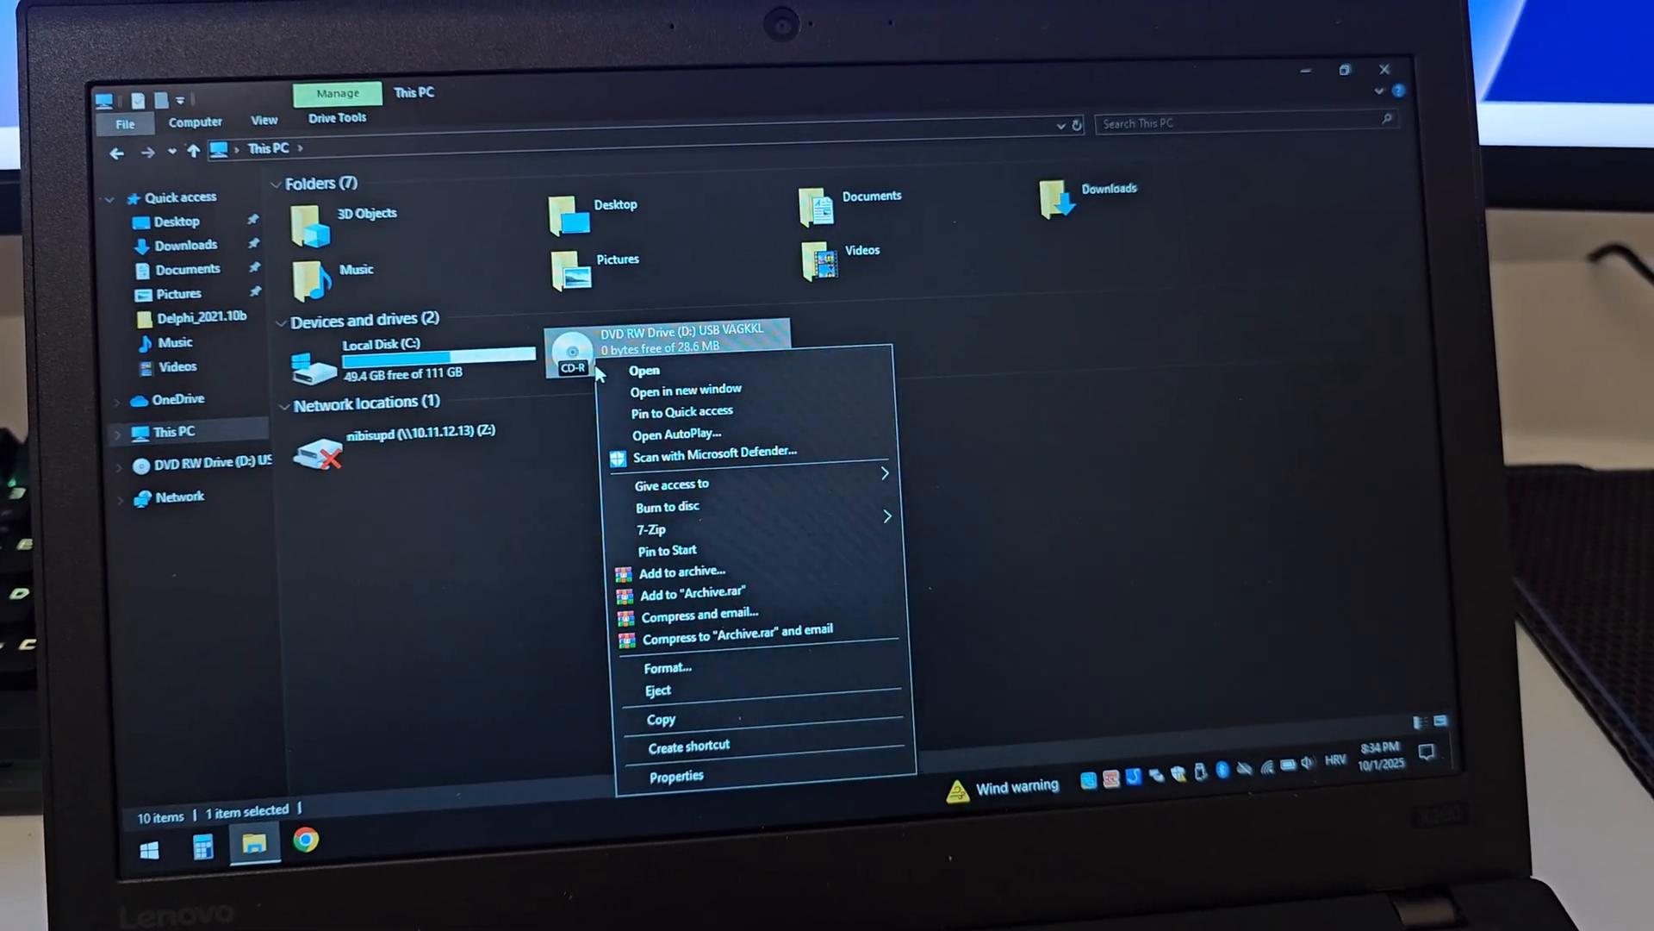
pyautogui.click(644, 370)
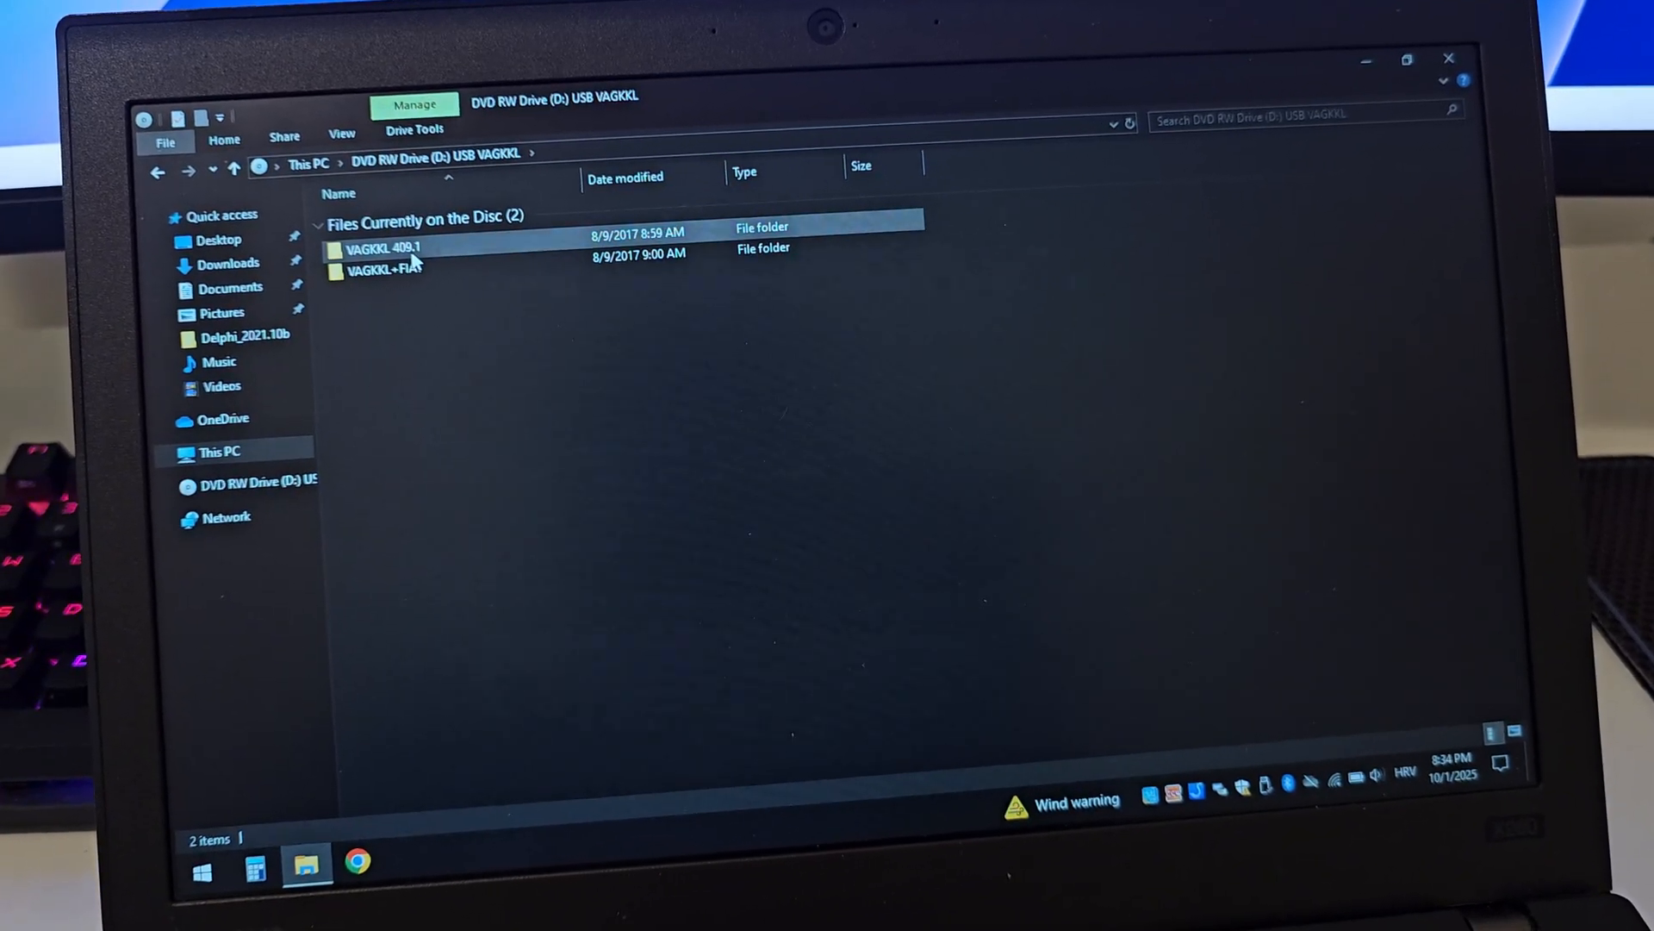
pyautogui.doubleClick(381, 247)
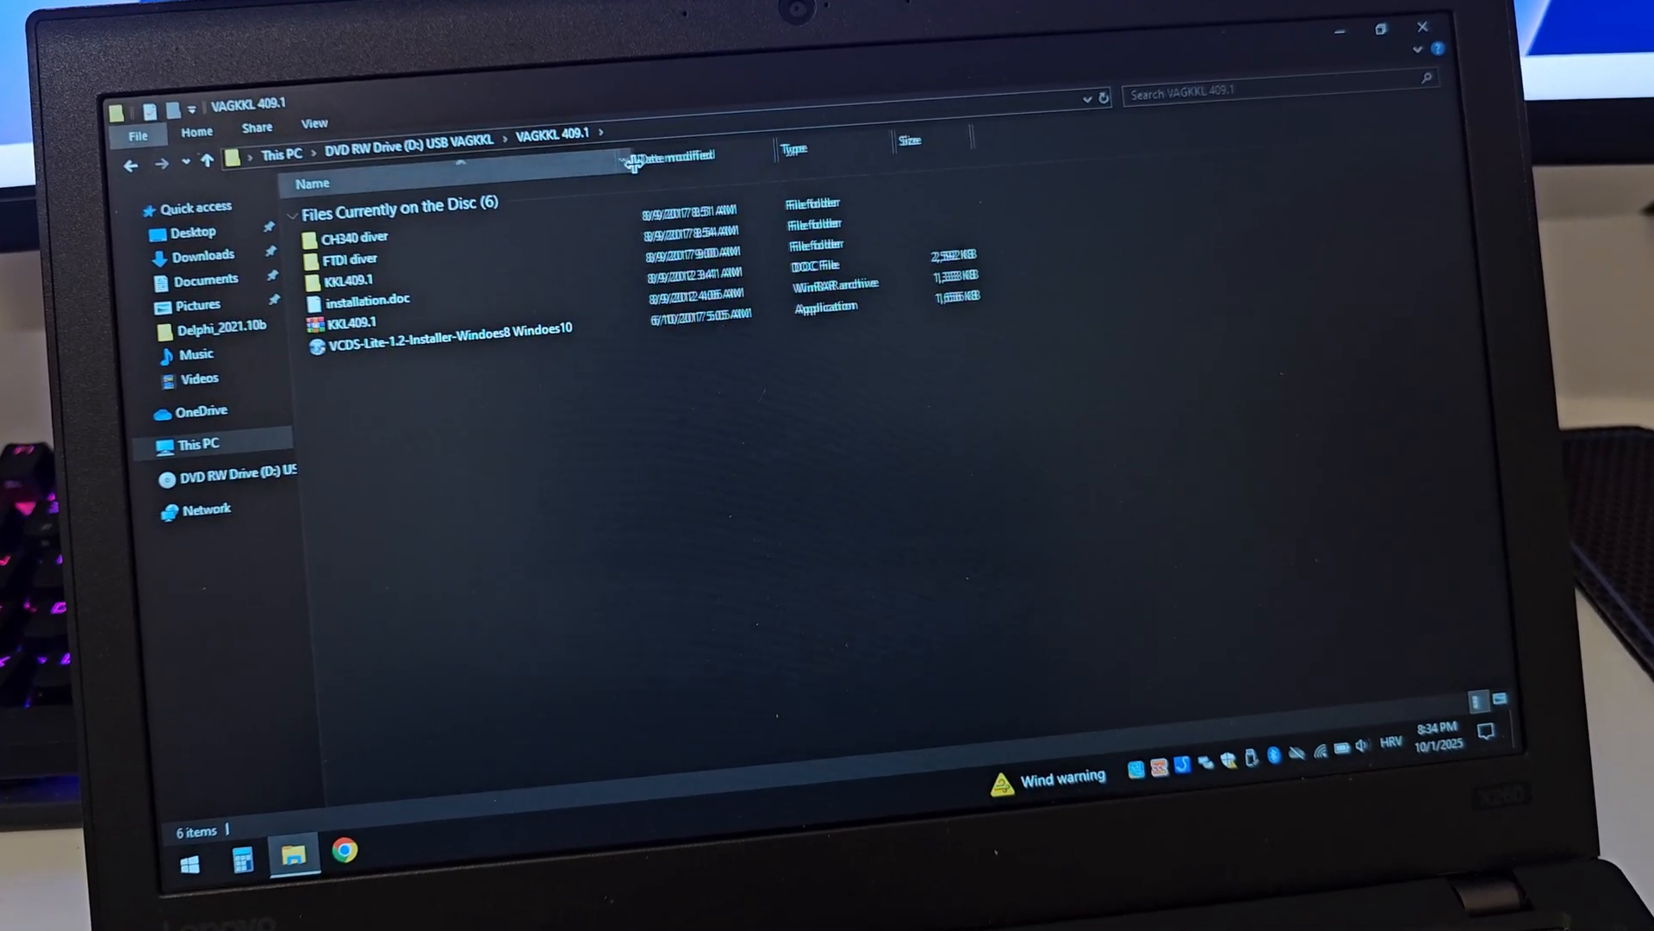
pyautogui.click(454, 335)
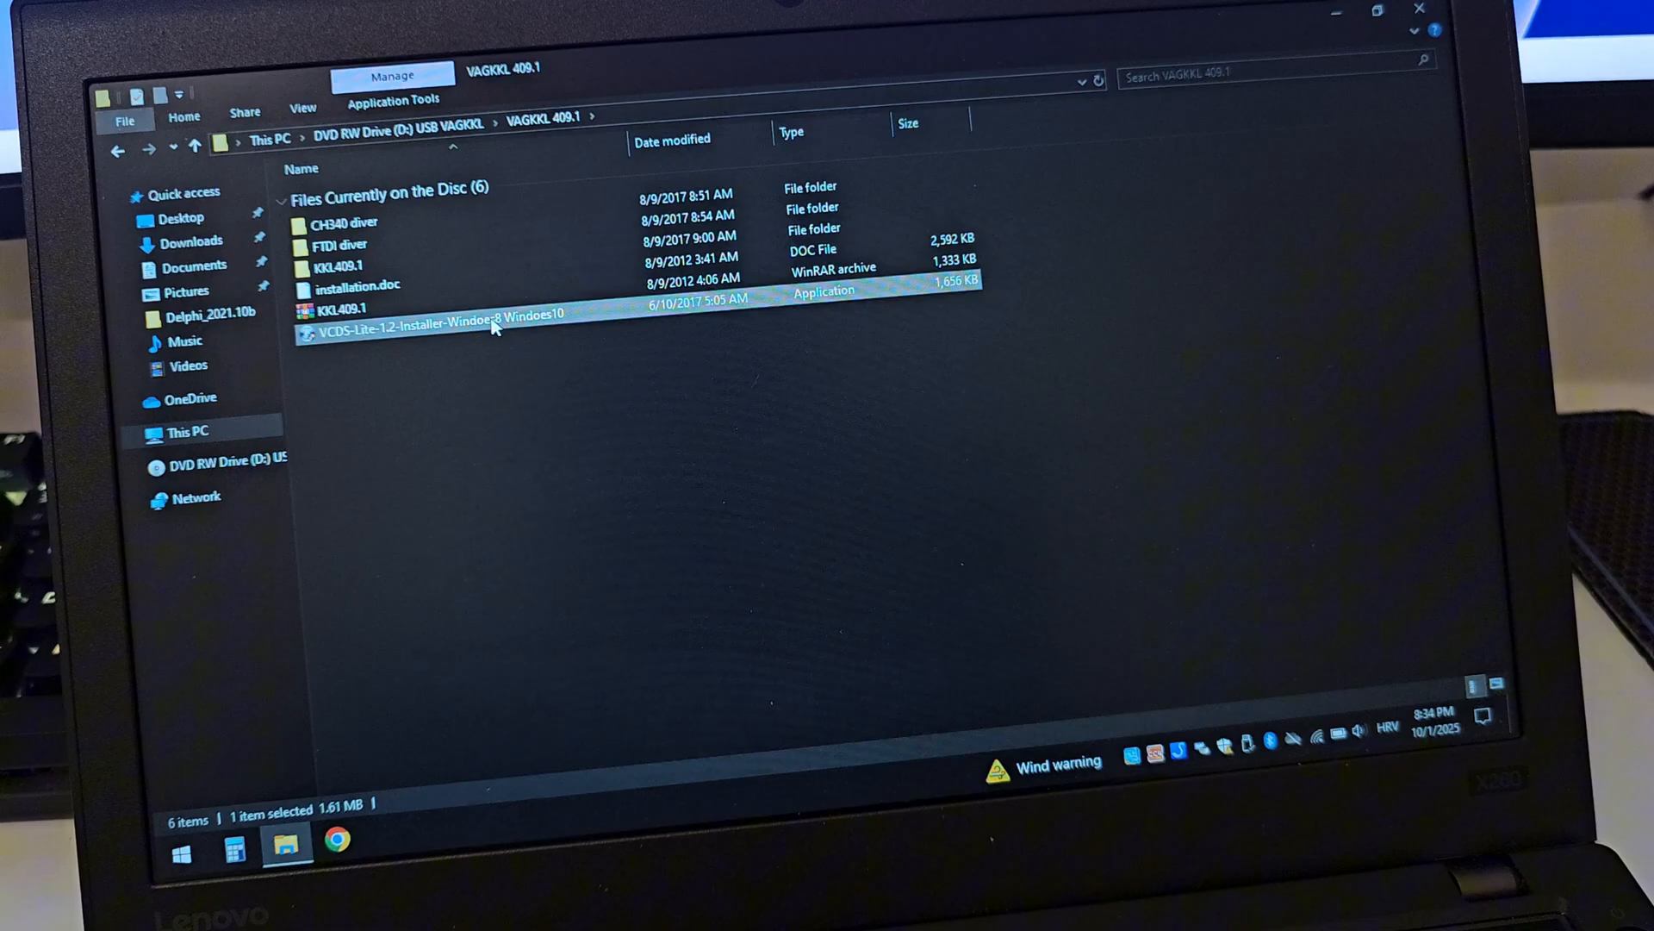
# Step: Launch the VCDS-Lite 1.2 installer, pass the welcome page and accept the License Agreement
pyautogui.doubleClick(443, 325)
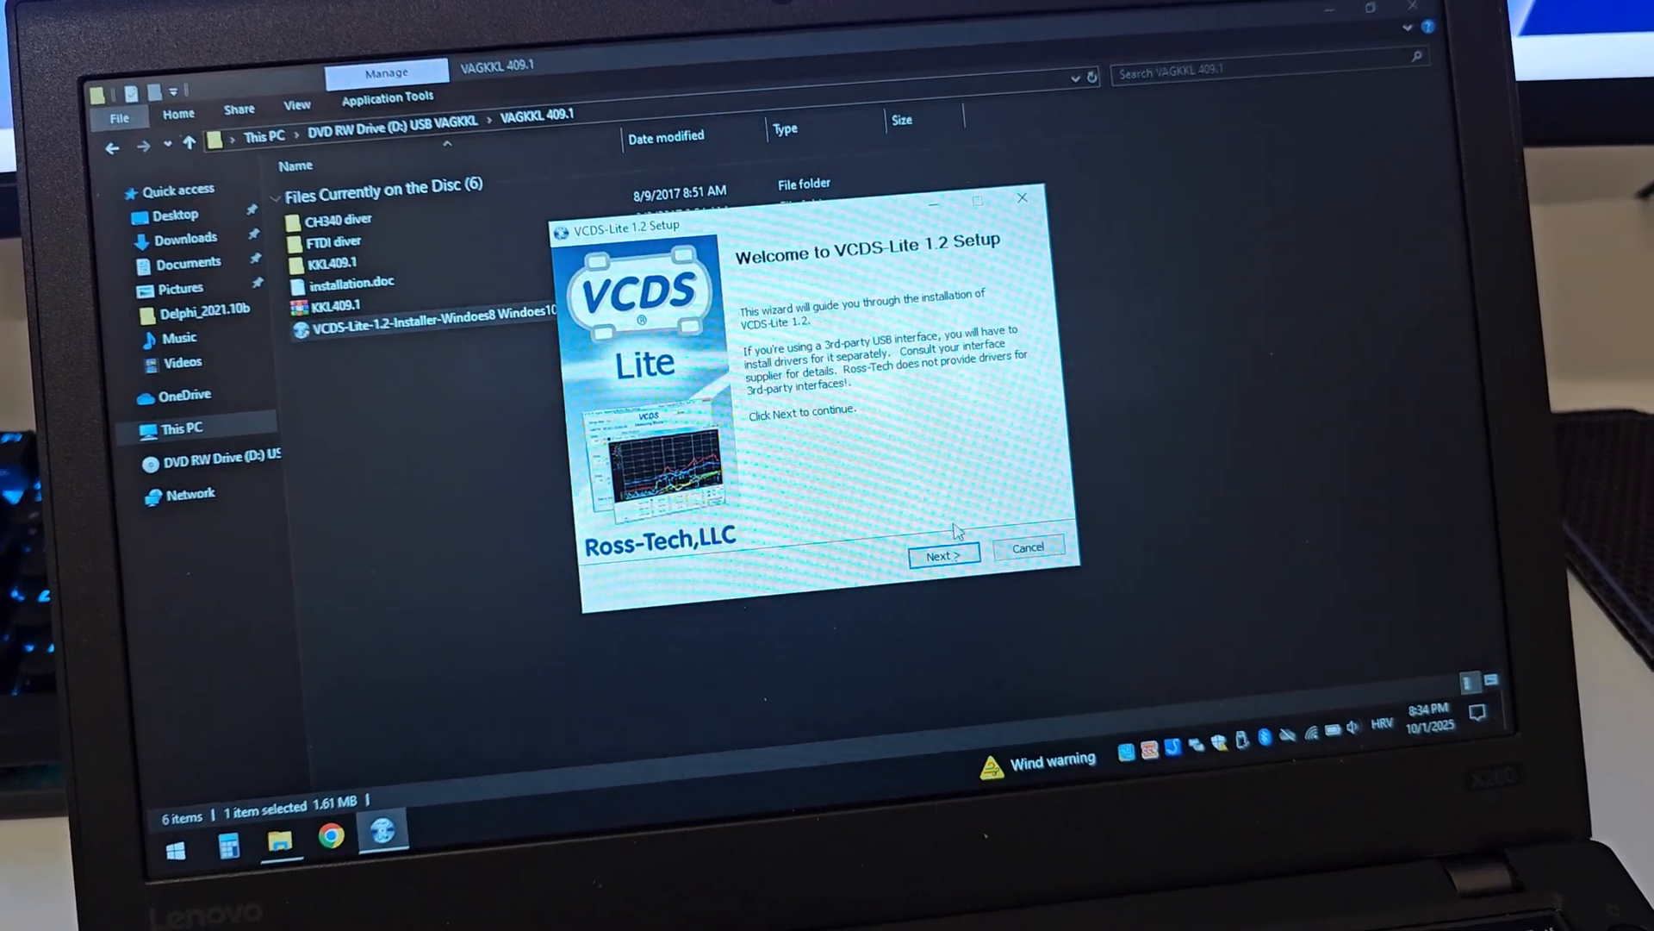
pyautogui.click(942, 554)
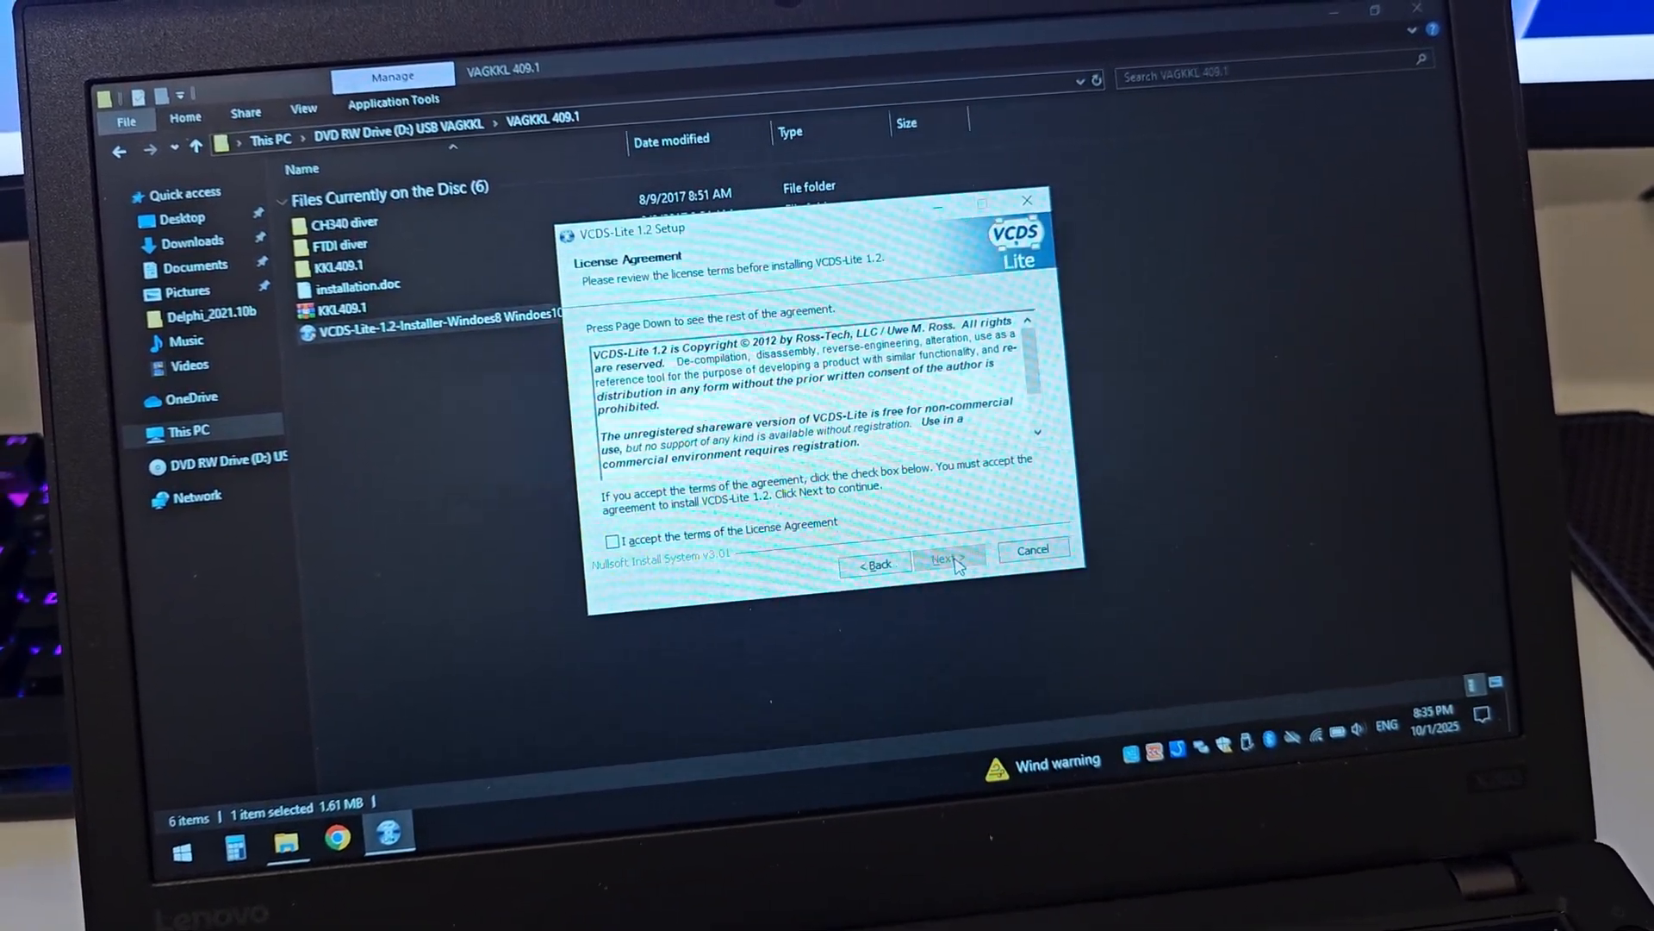
pyautogui.click(610, 525)
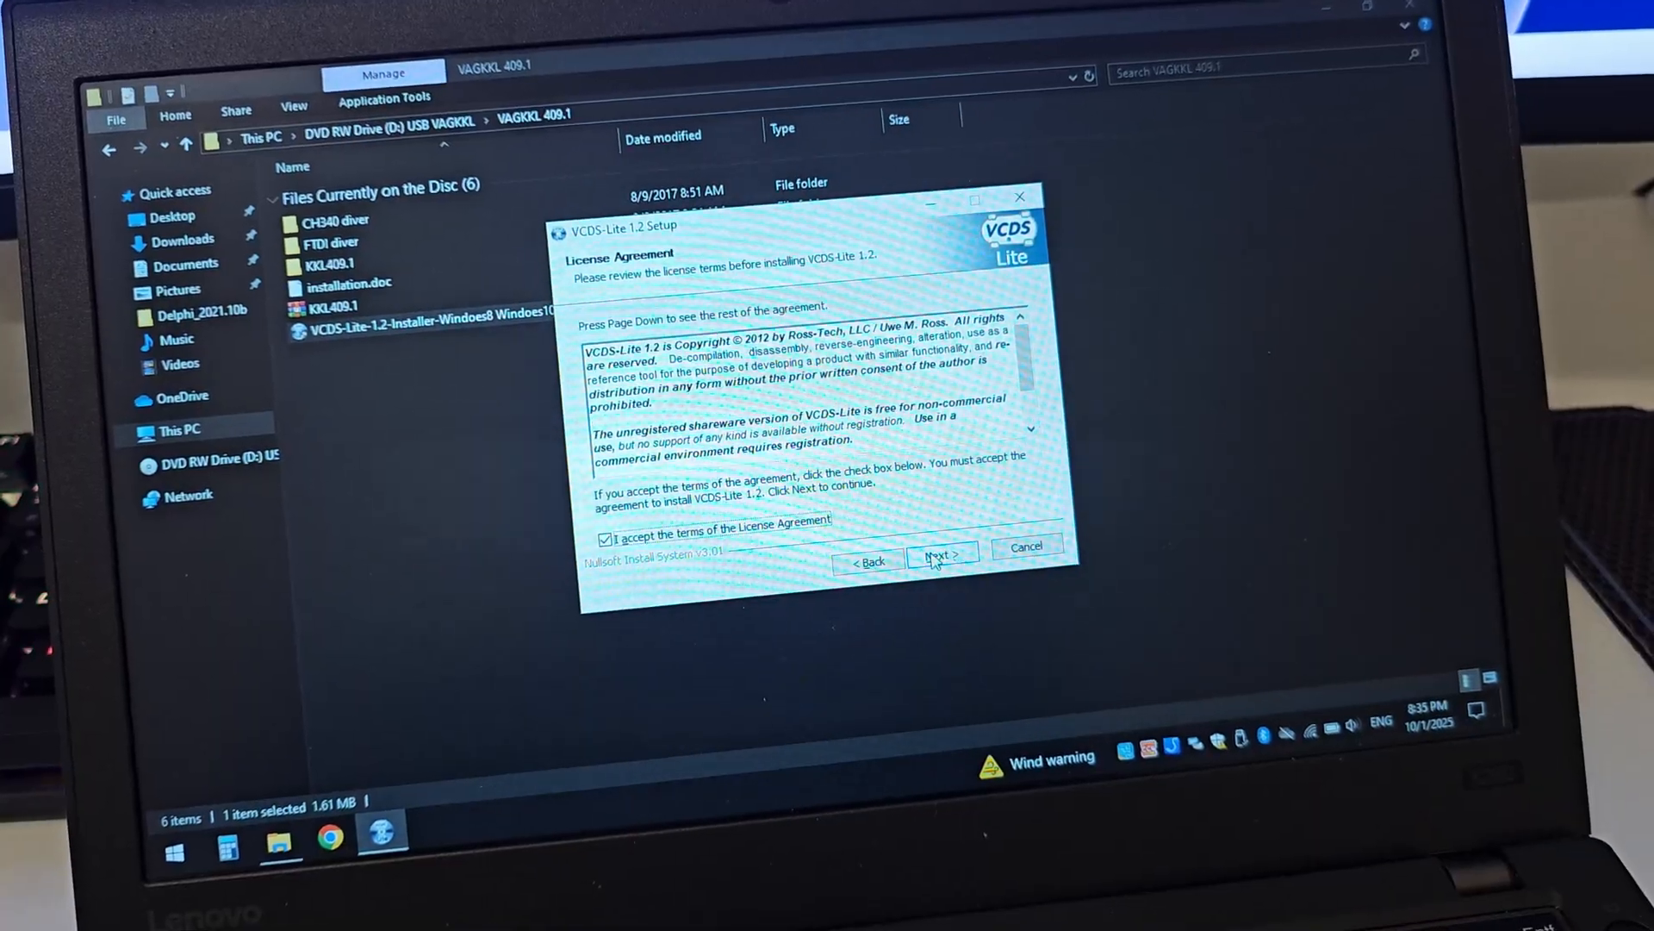
pyautogui.click(940, 556)
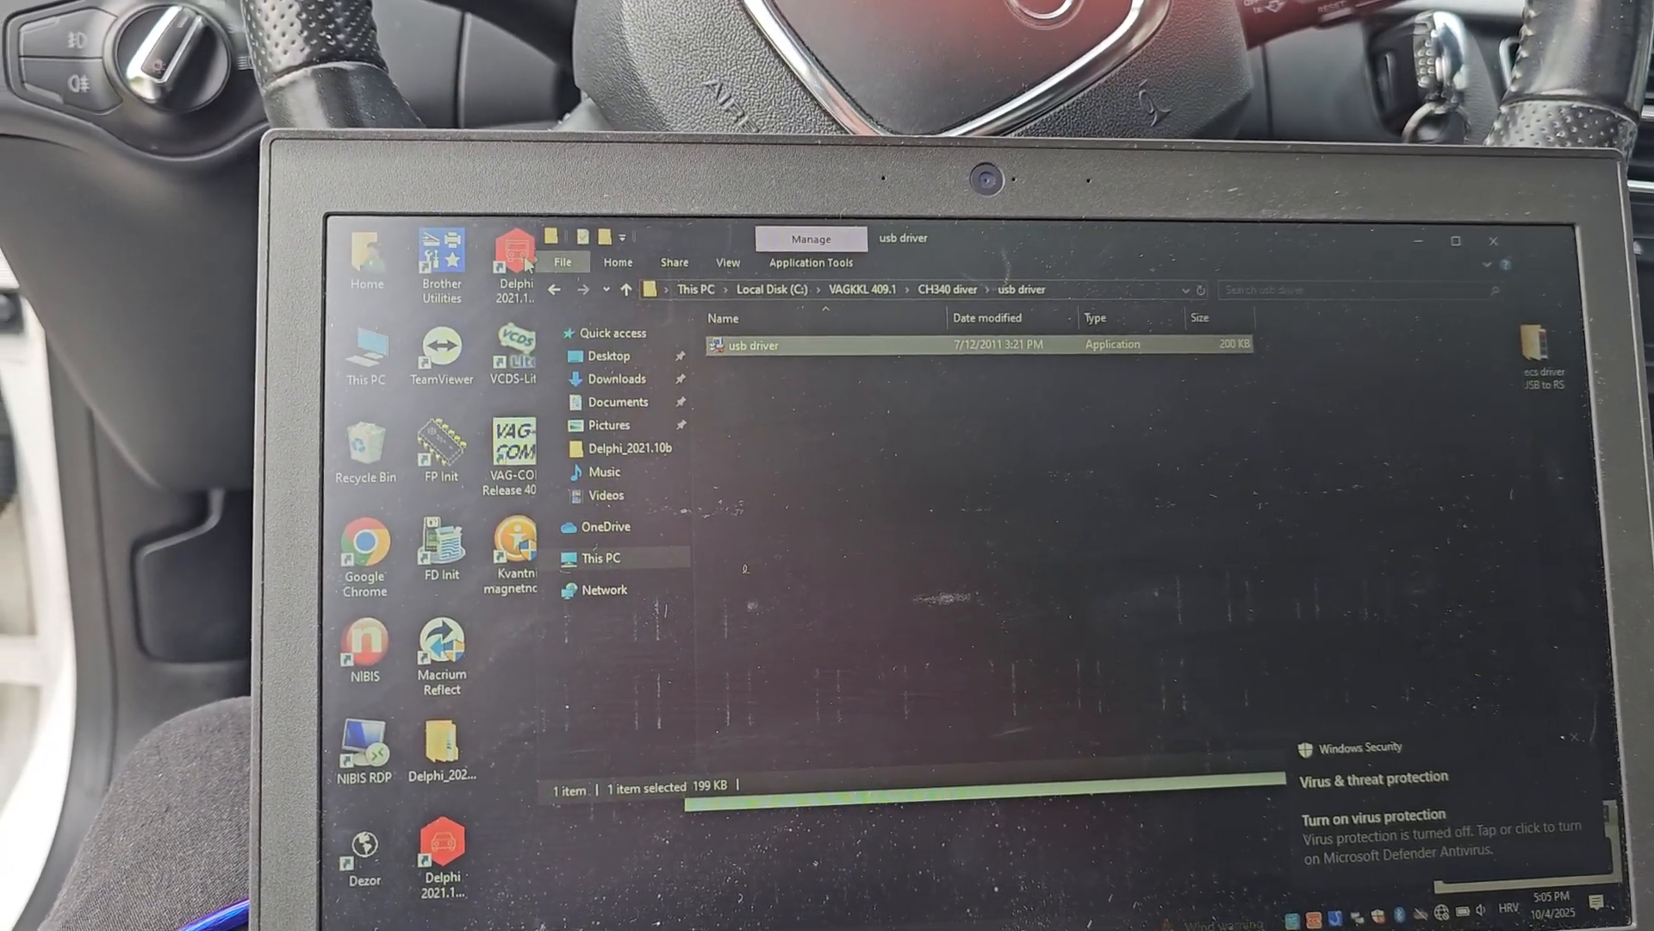
# Step: Open VAG-COM's Program Options dialog from the main screen
pyautogui.click(554, 290)
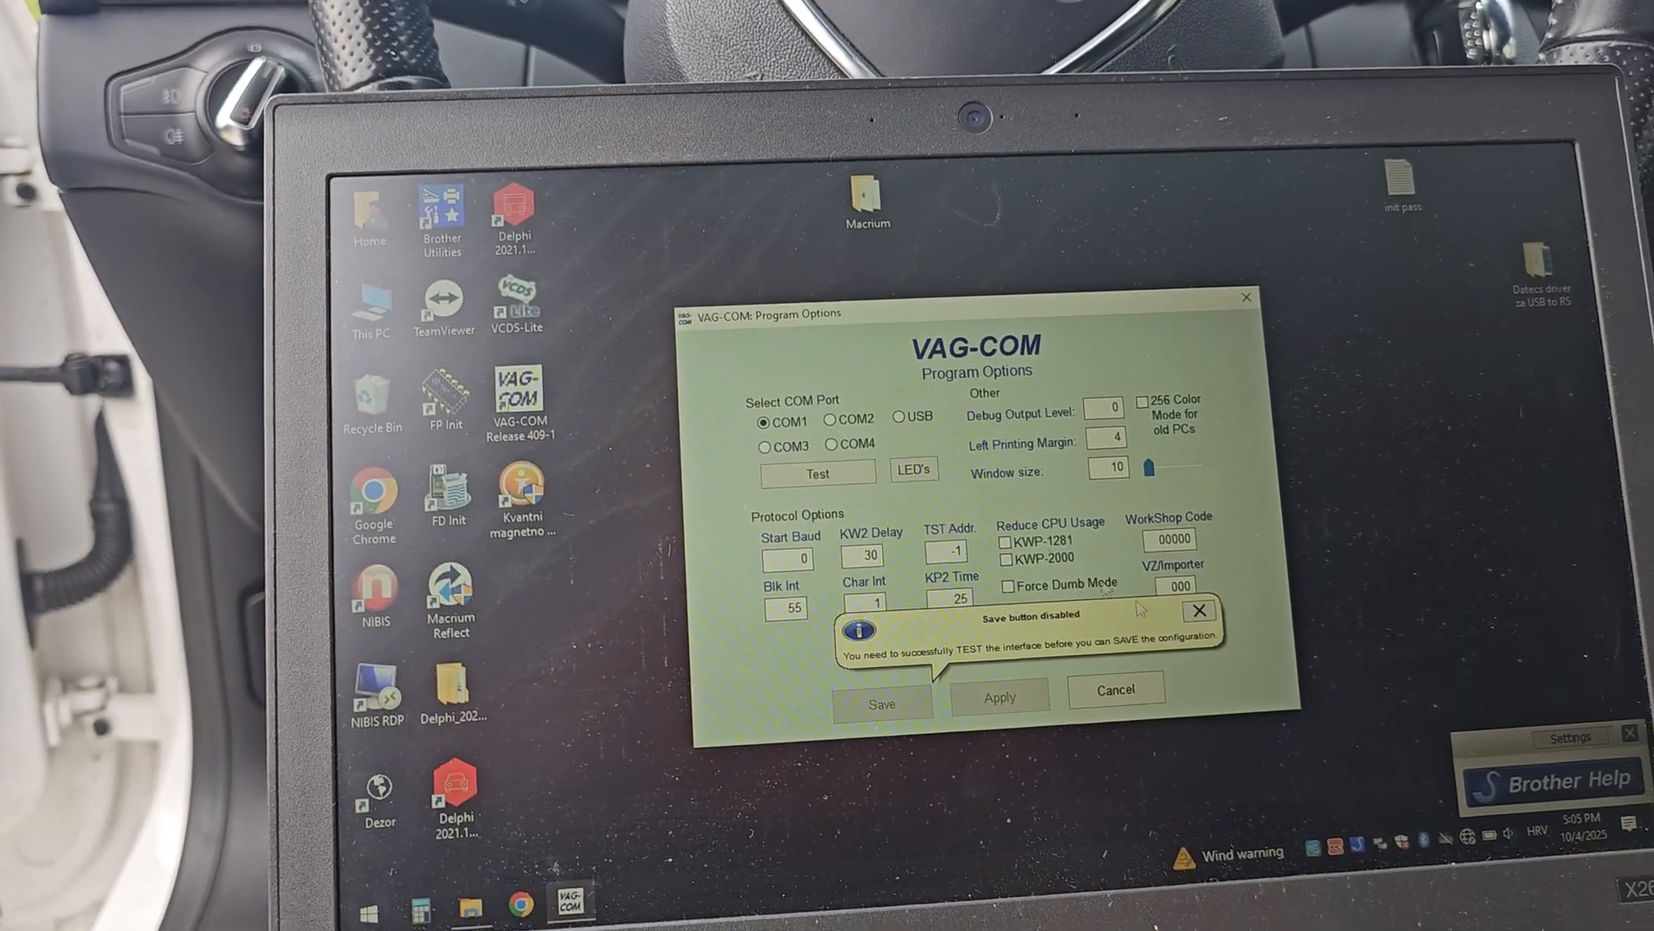
# Step: Set the interface port to COM3, test and save it, then open Auto-Scan
pyautogui.click(765, 438)
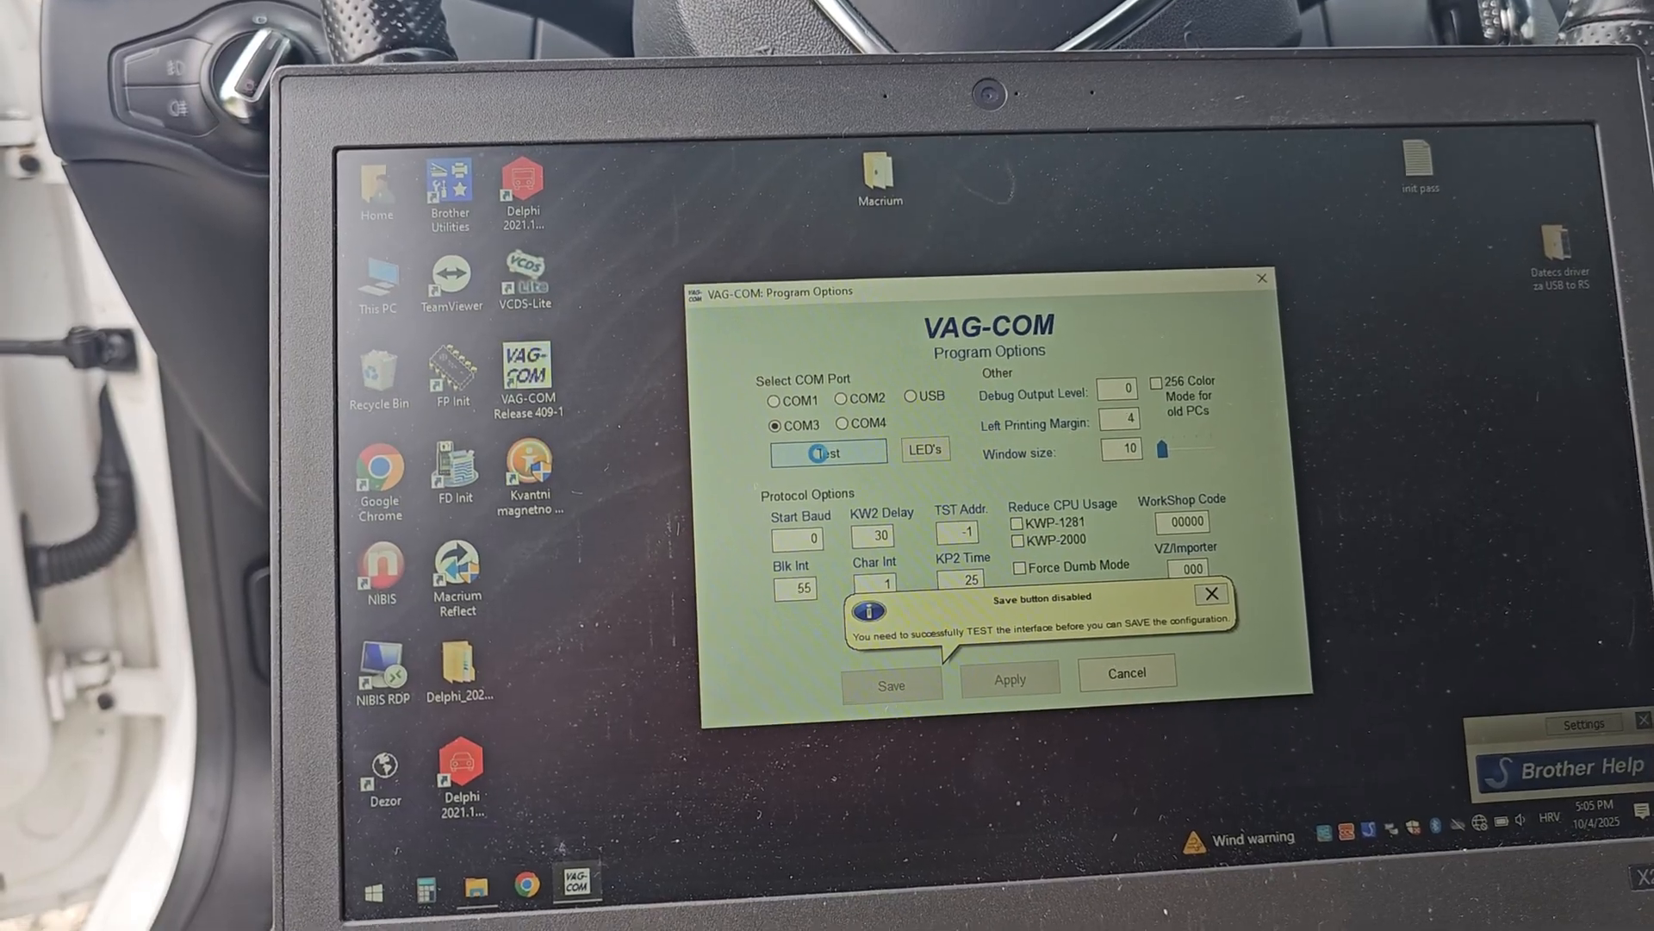
pyautogui.click(826, 451)
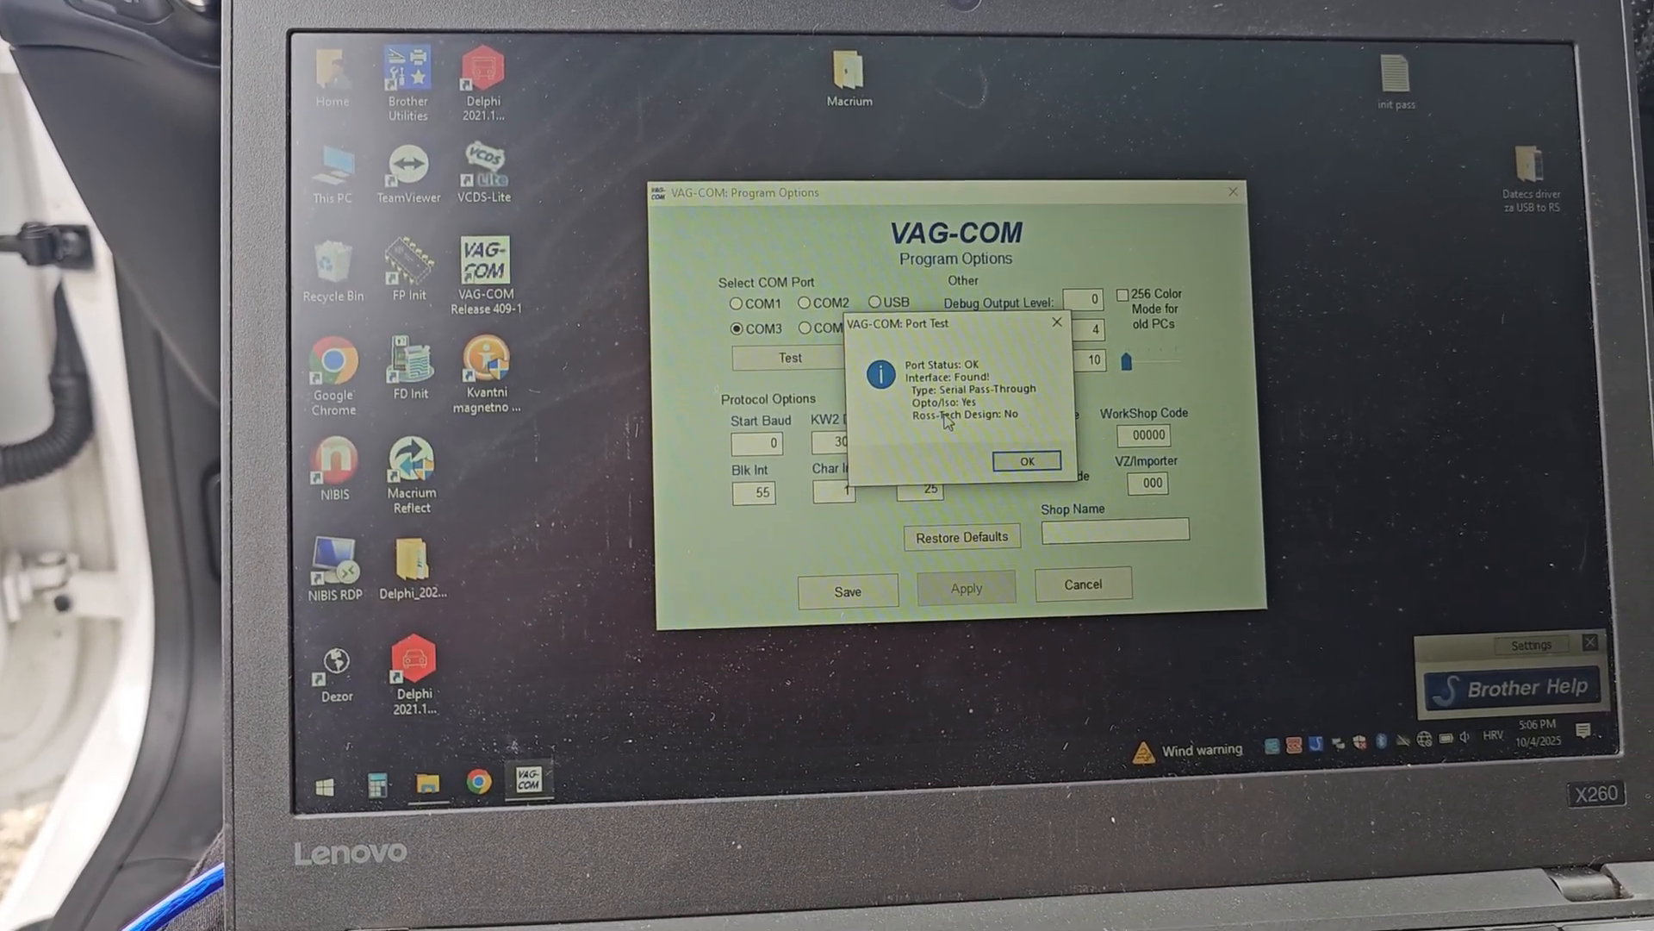
pyautogui.click(1026, 461)
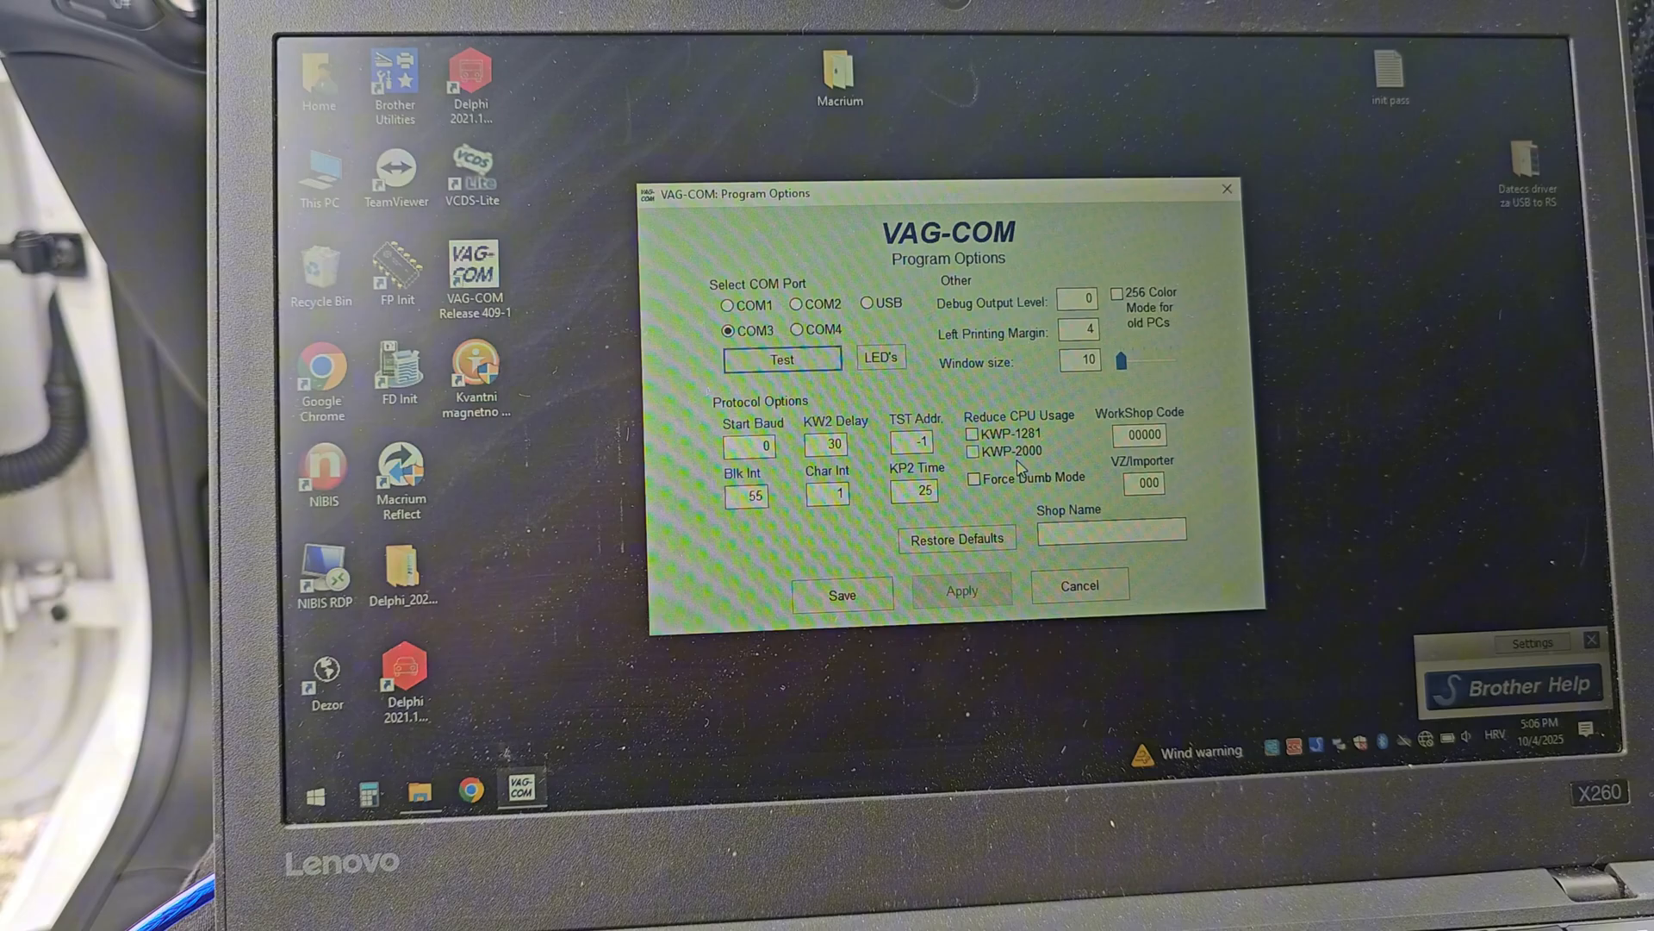
pyautogui.click(1078, 584)
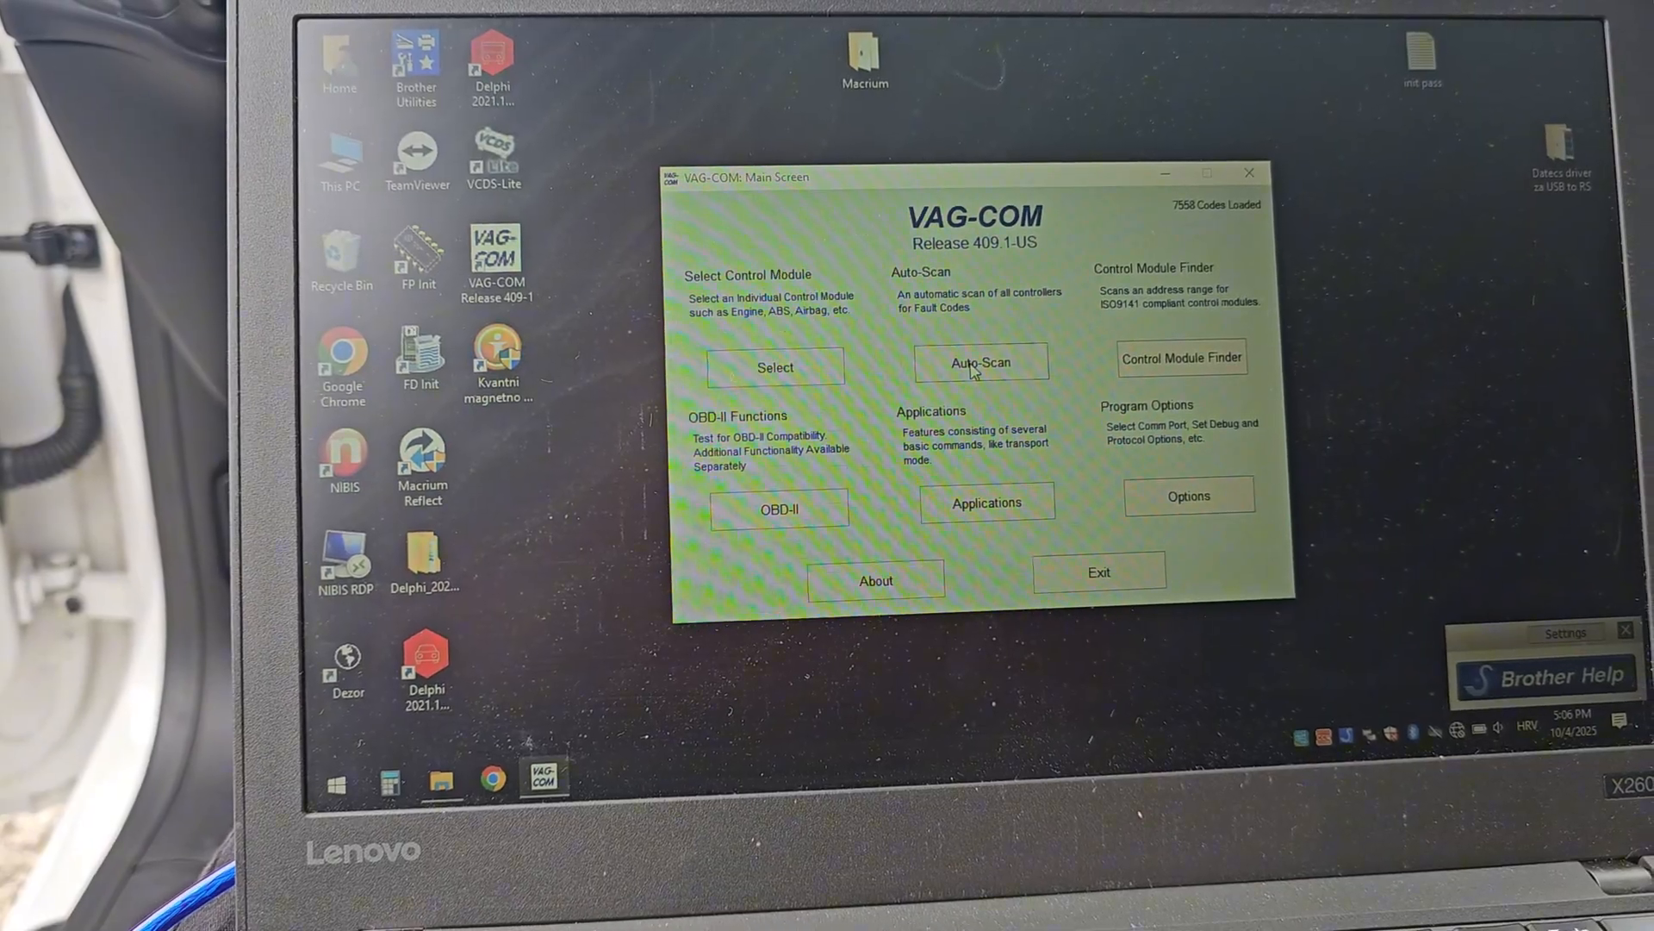
pyautogui.click(978, 361)
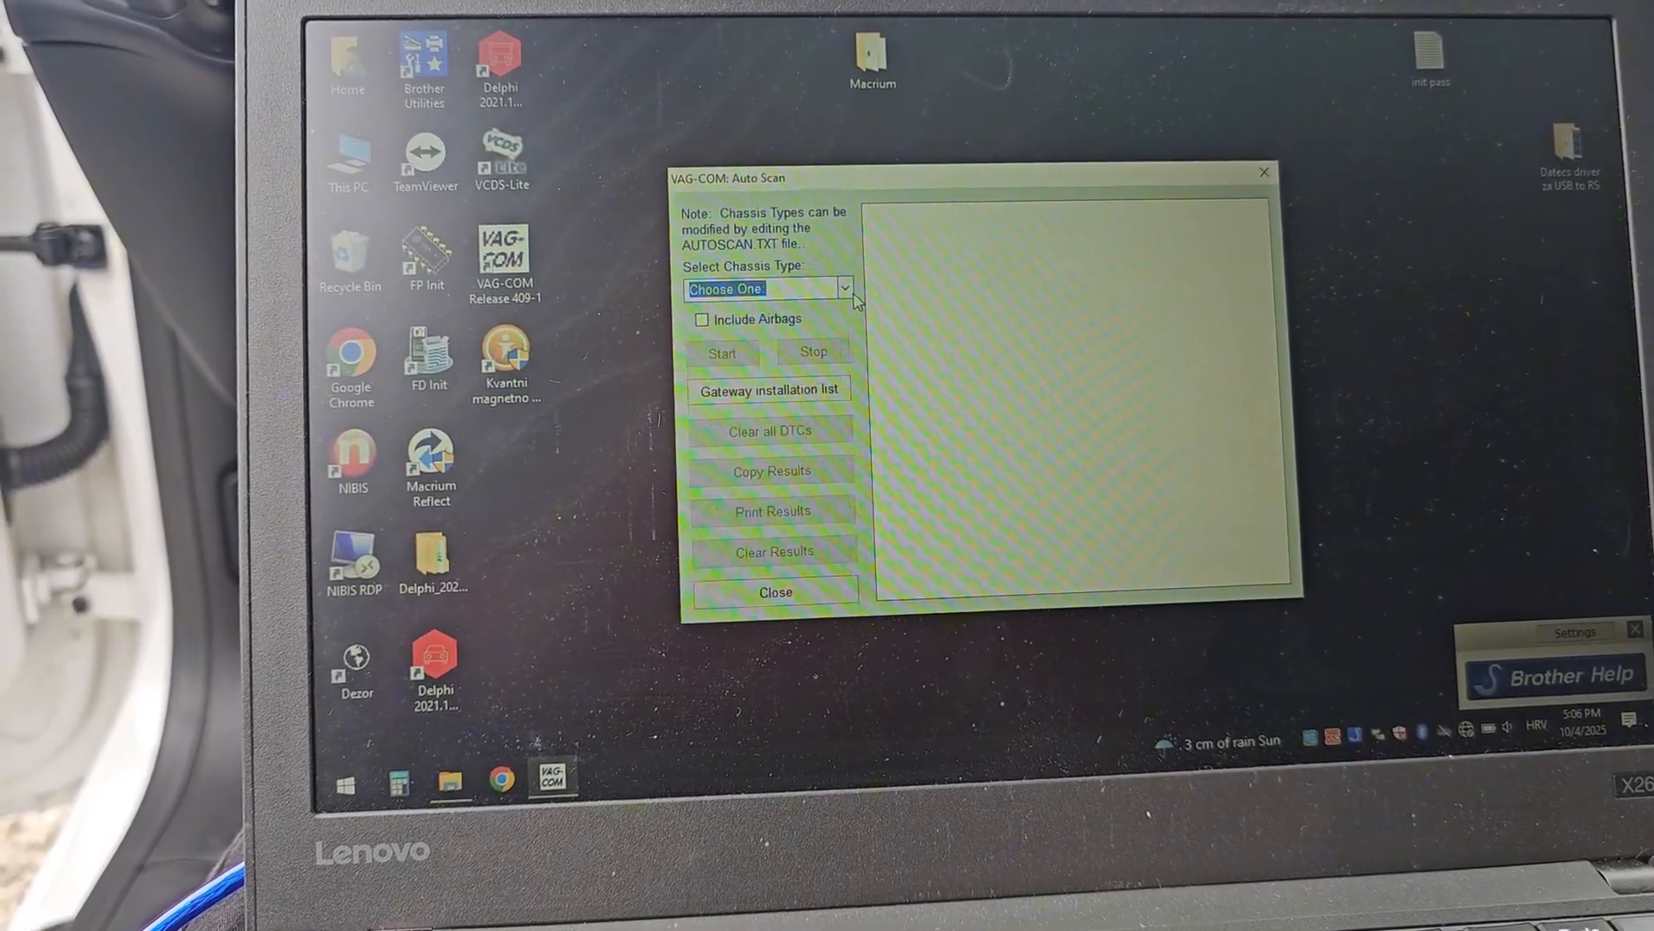